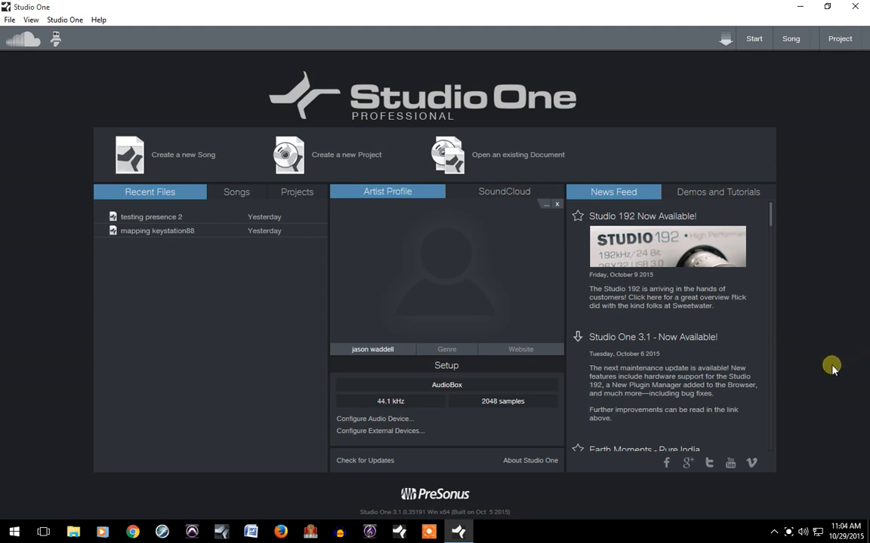
mouse_move(788, 92)
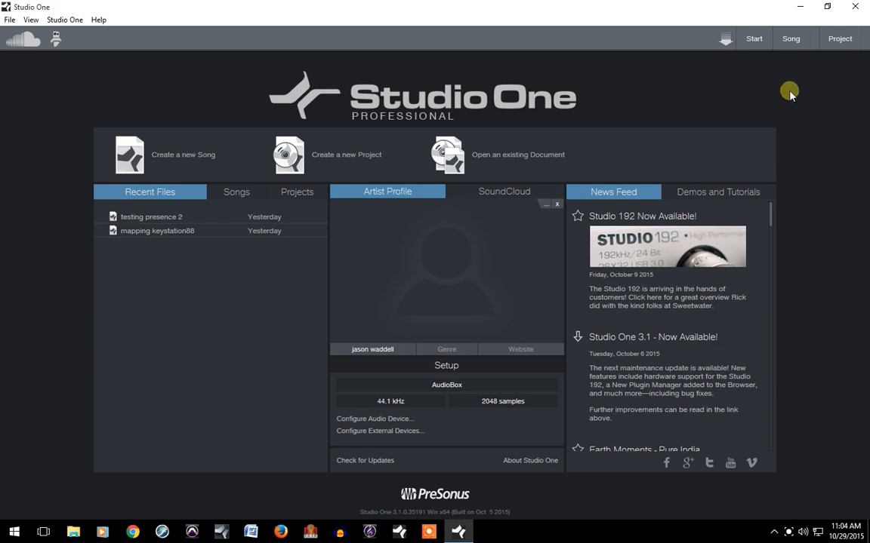
mouse_move(655, 163)
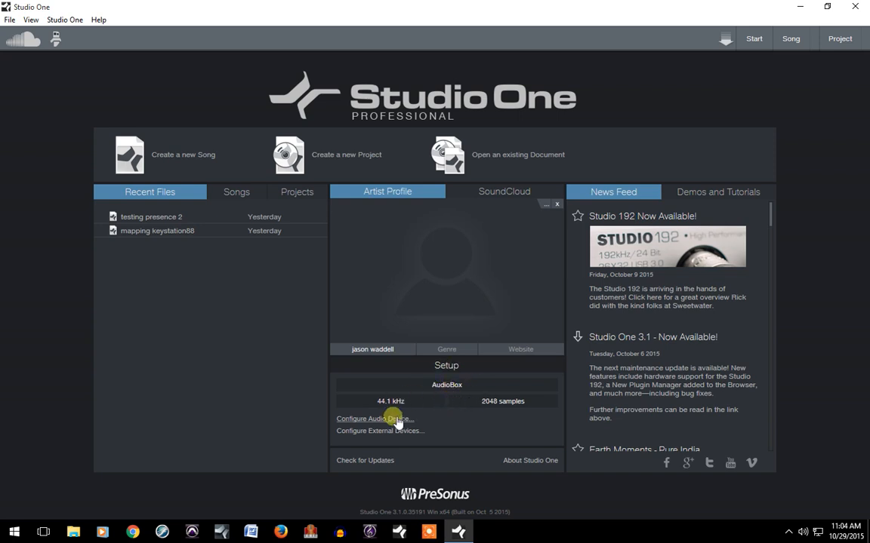
Step: Choose AudioBox as the audio device in Audio Setup, showing 2048 samples and 50/62 ms
click(375, 420)
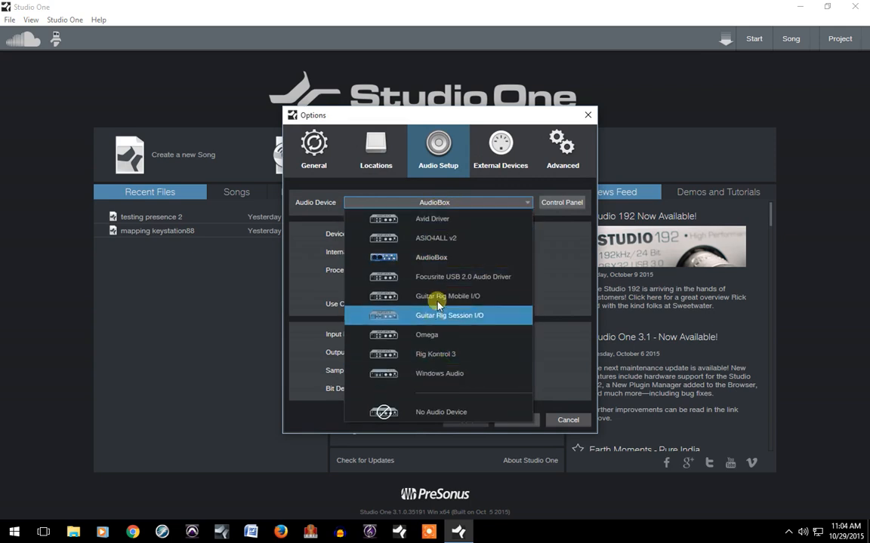
click(432, 257)
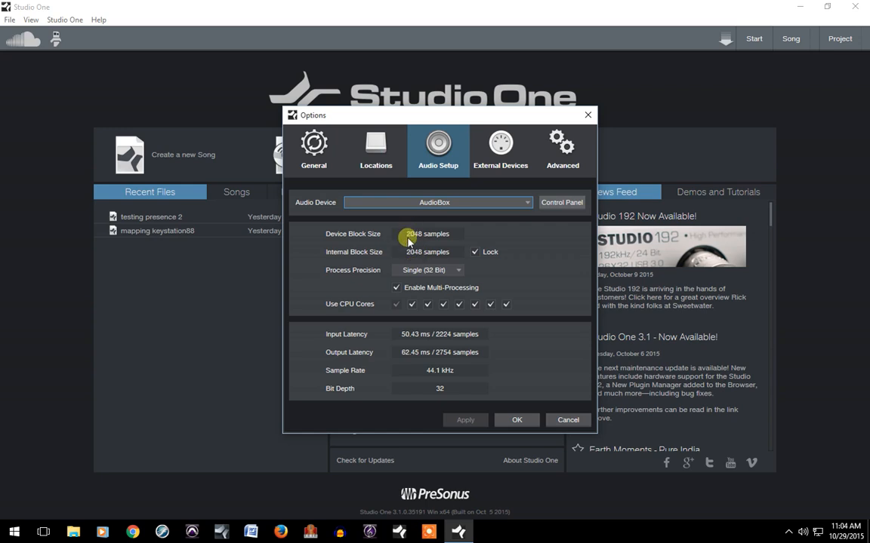
mouse_move(406, 358)
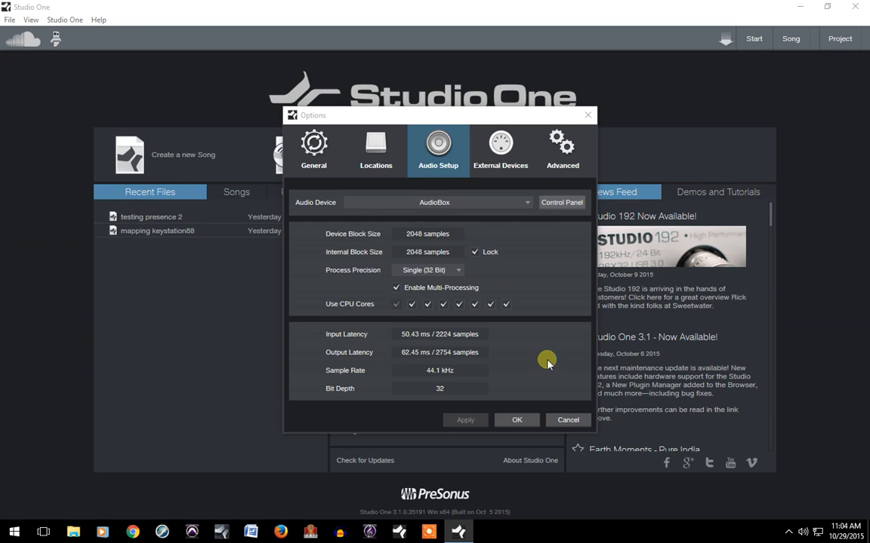
mouse_move(550, 373)
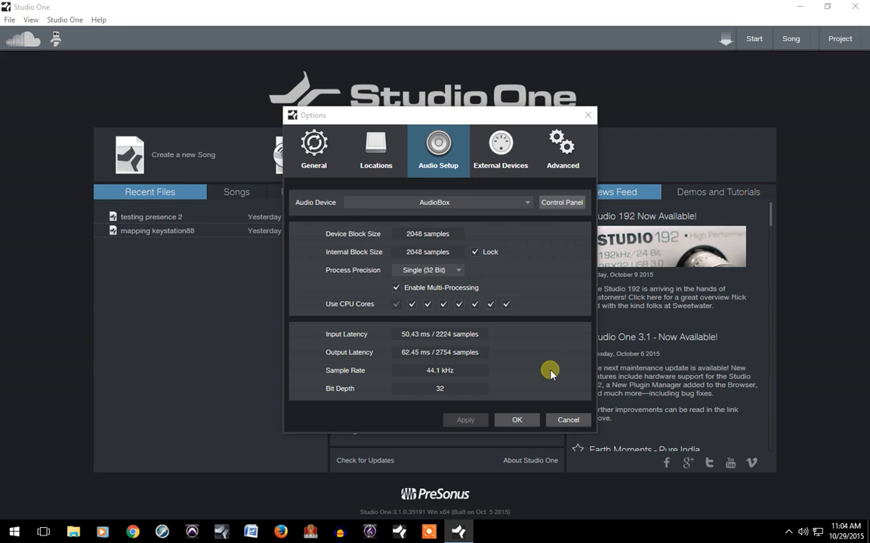
mouse_move(546, 371)
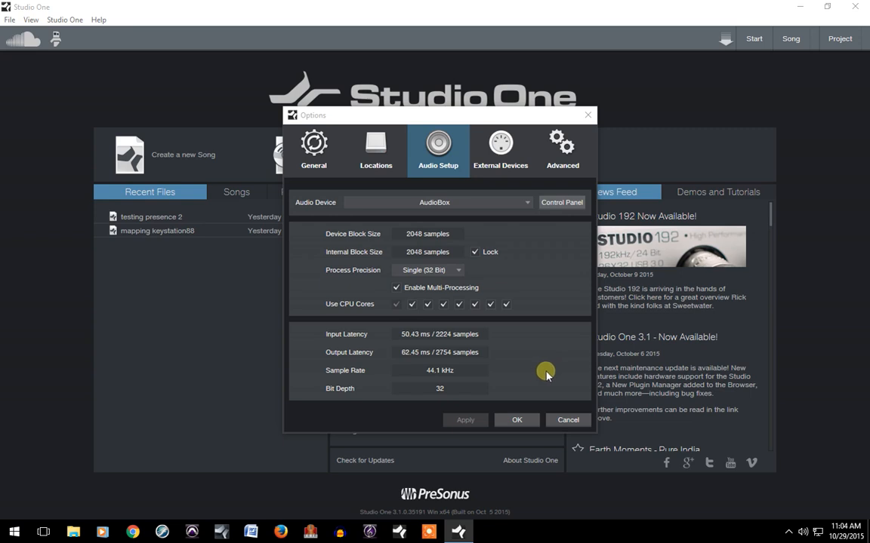
mouse_move(551, 214)
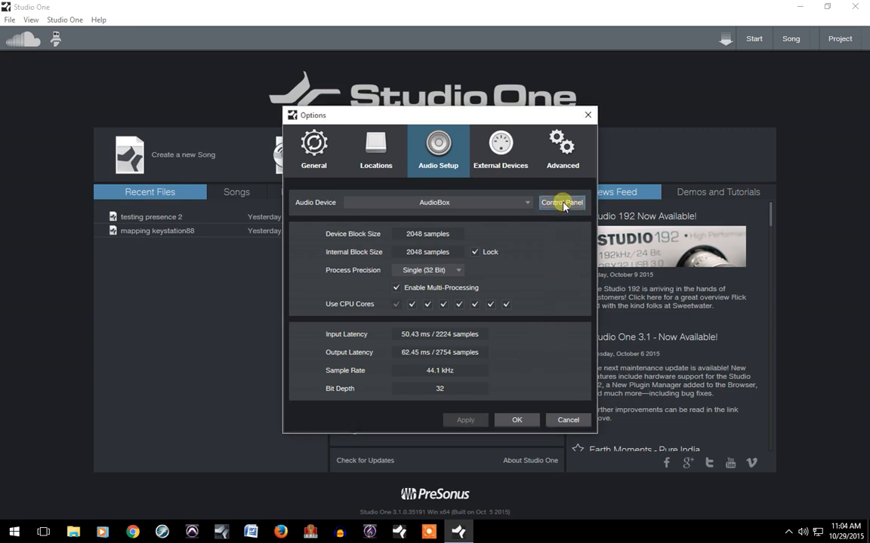
mouse_move(551, 314)
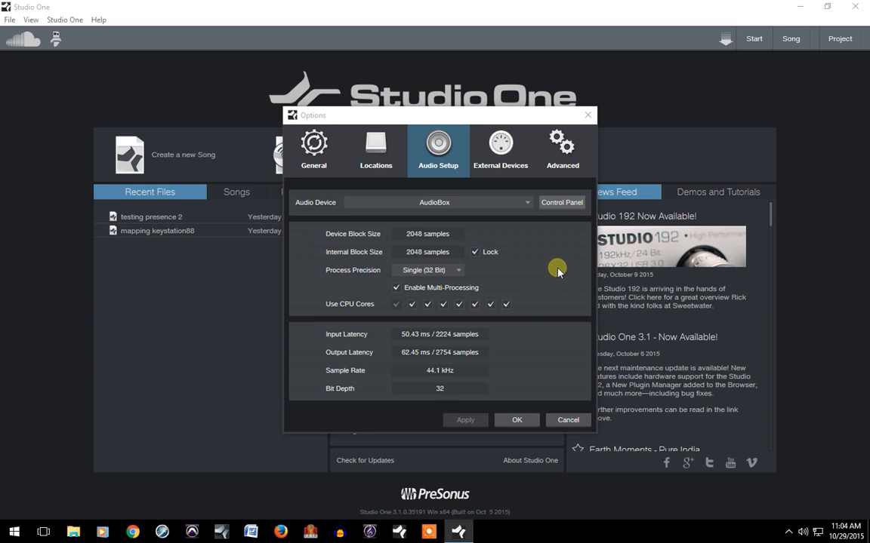
mouse_move(791, 532)
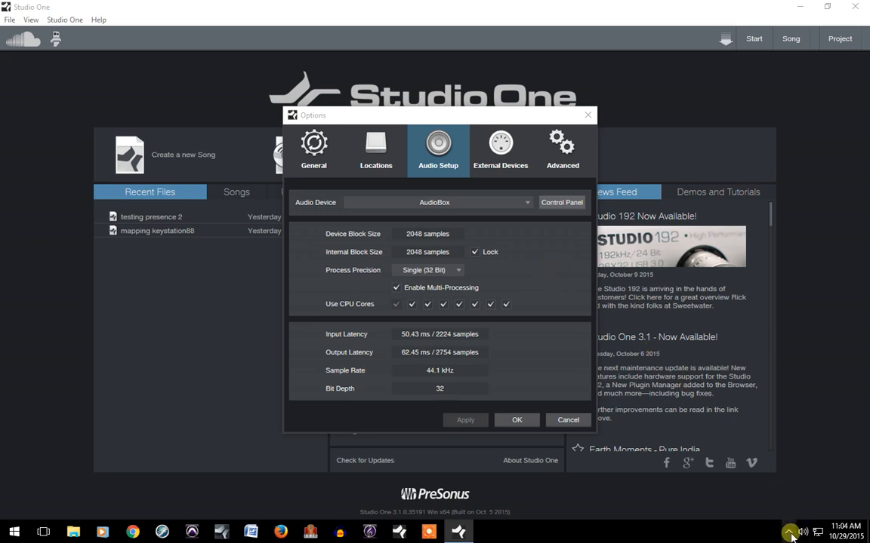
Step: Set the AudioBox USB ASIO buffer size from 2048 to 256 samples for ~9.8 ms latency
click(788, 532)
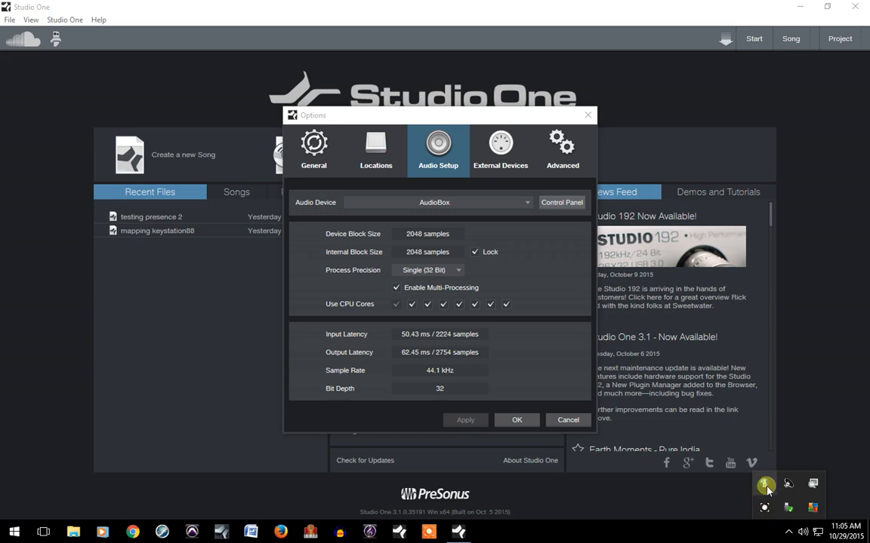
click(561, 202)
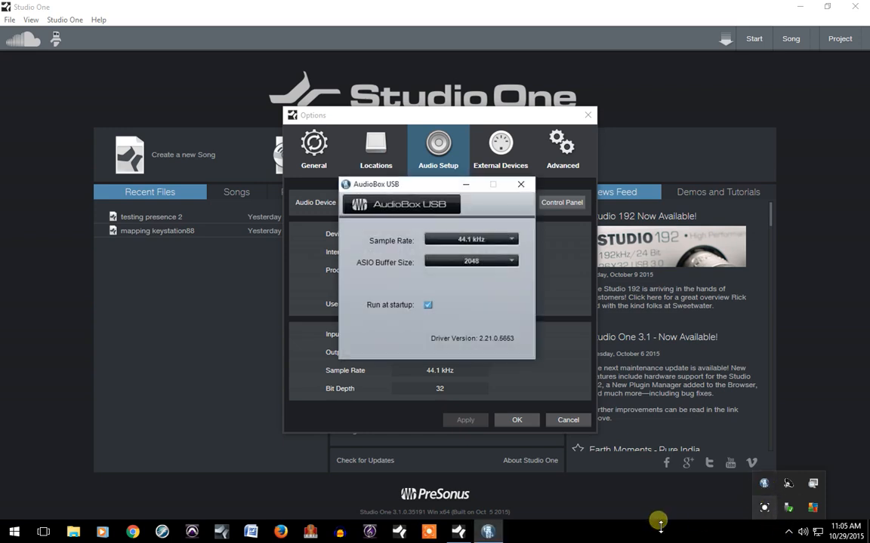
mouse_move(365, 259)
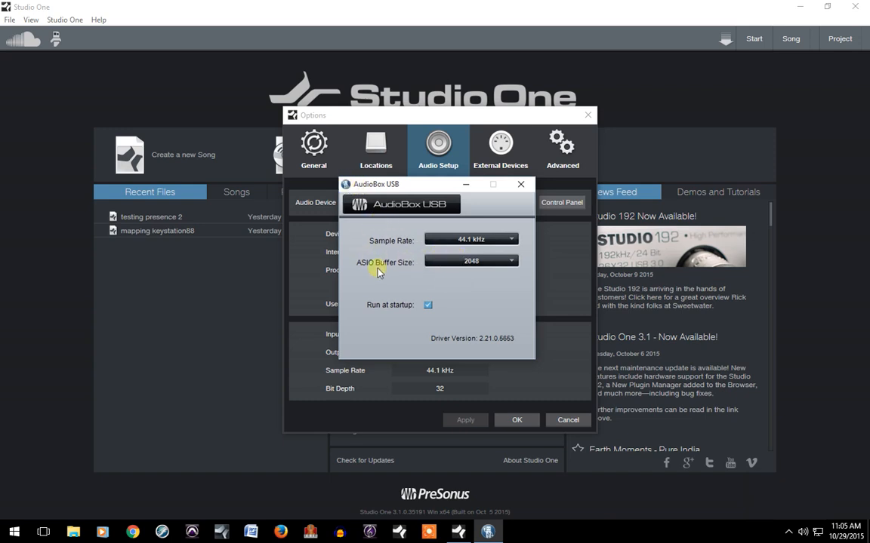
mouse_move(377, 225)
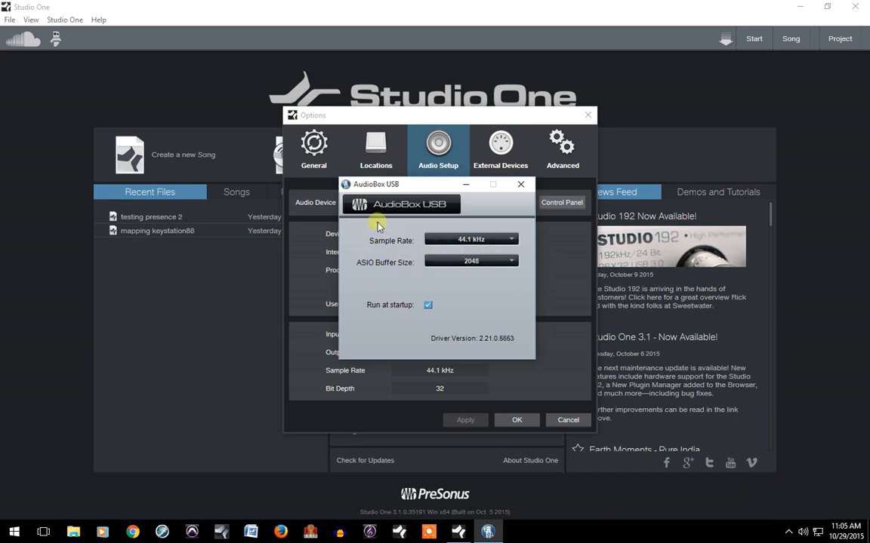
mouse_move(495, 260)
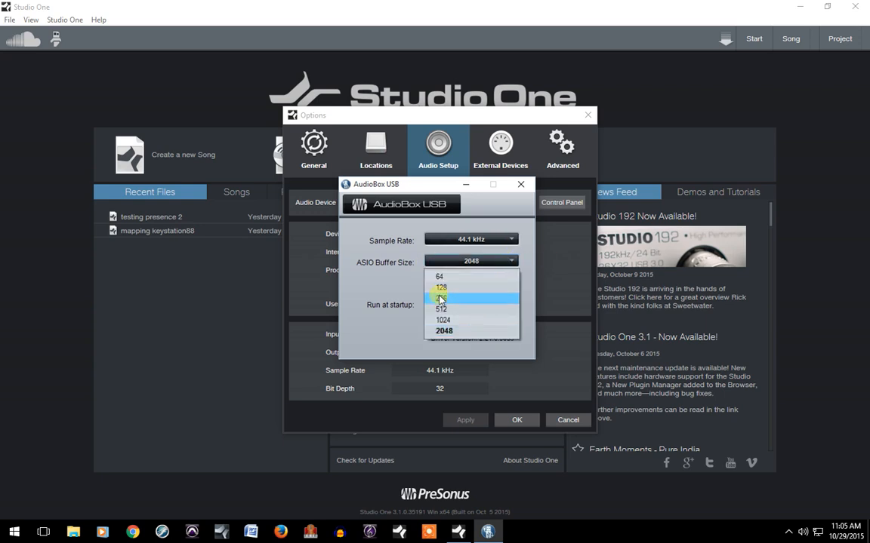
mouse_move(456, 287)
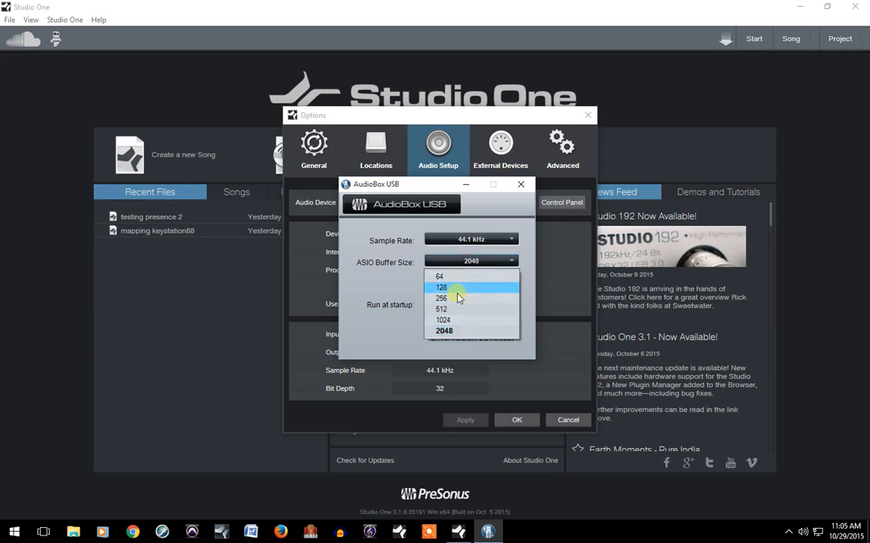
click(441, 299)
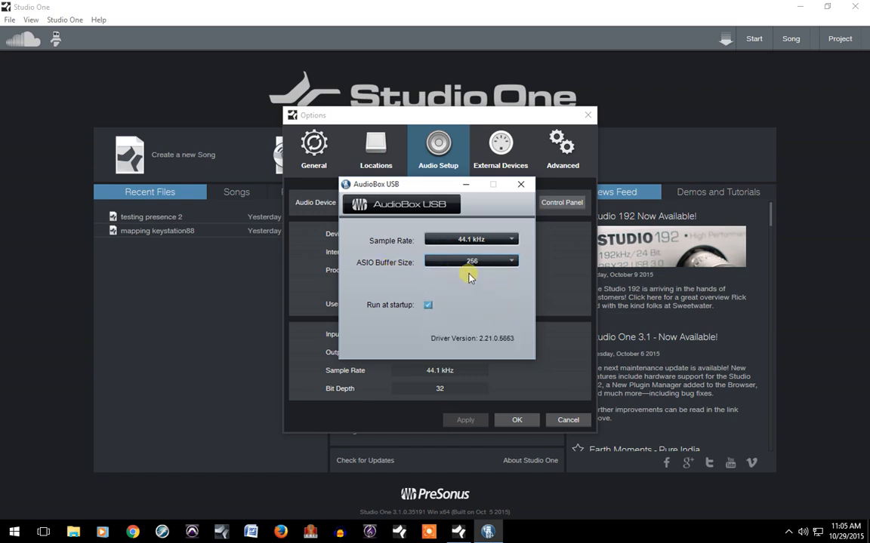
mouse_move(495, 302)
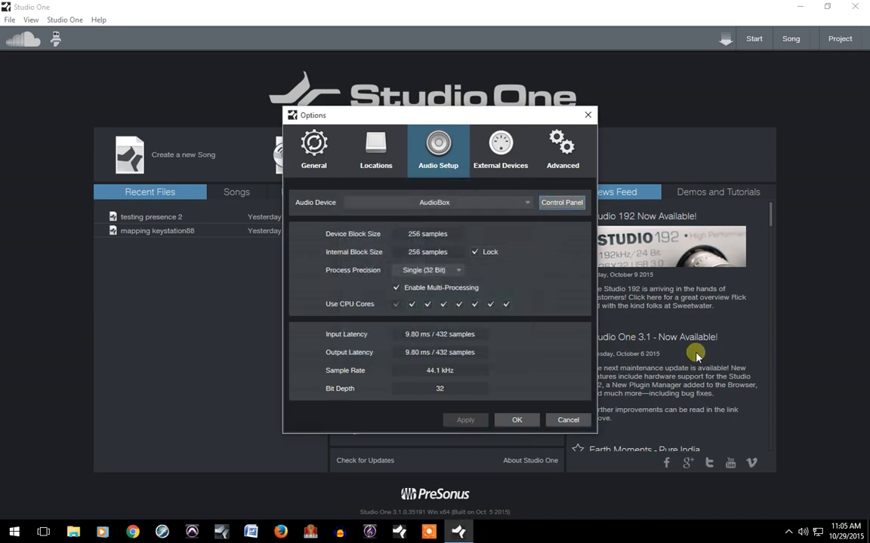
mouse_move(489, 336)
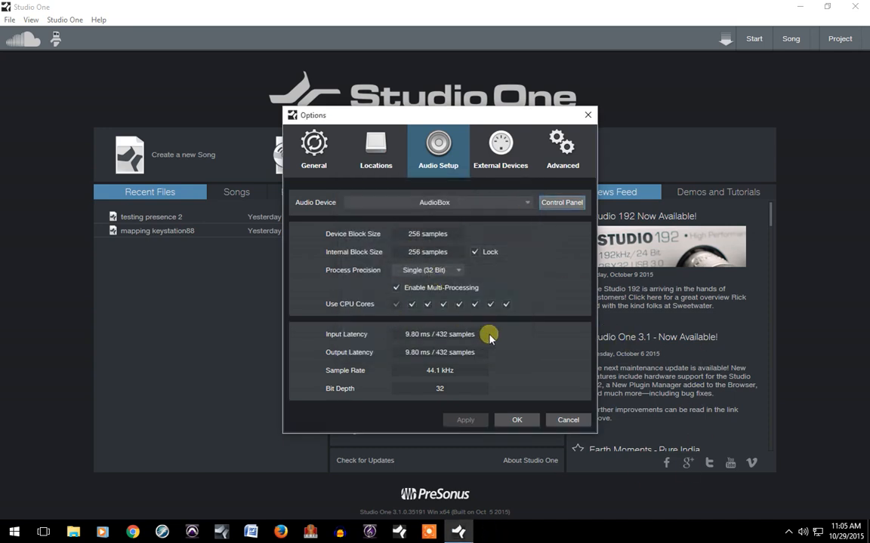
mouse_move(404, 344)
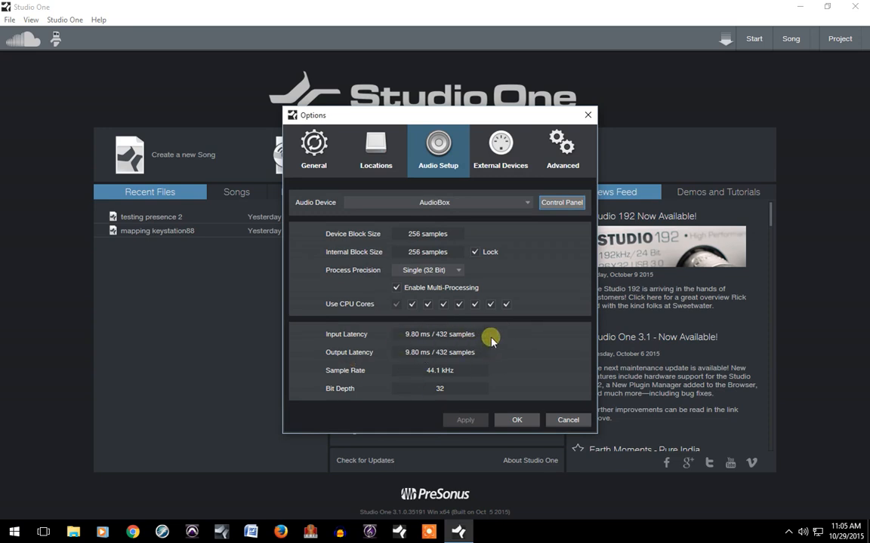
mouse_move(423, 350)
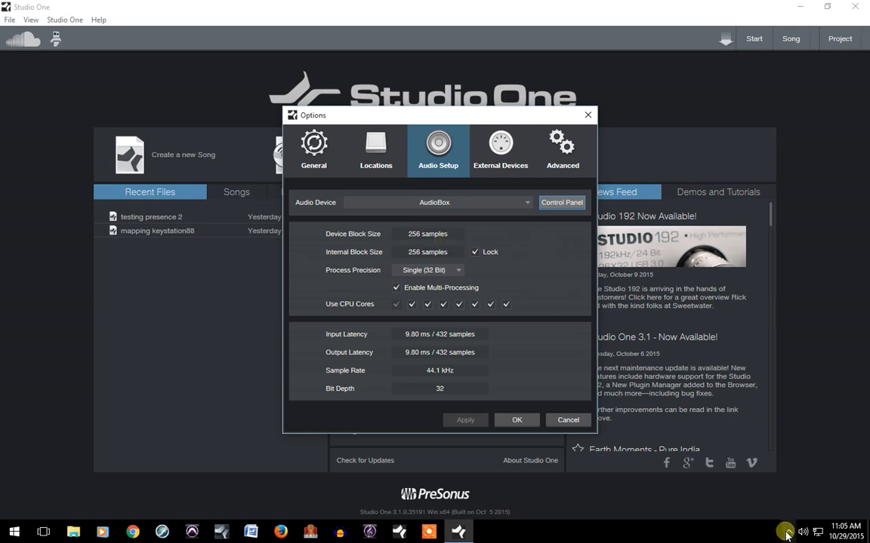
click(562, 202)
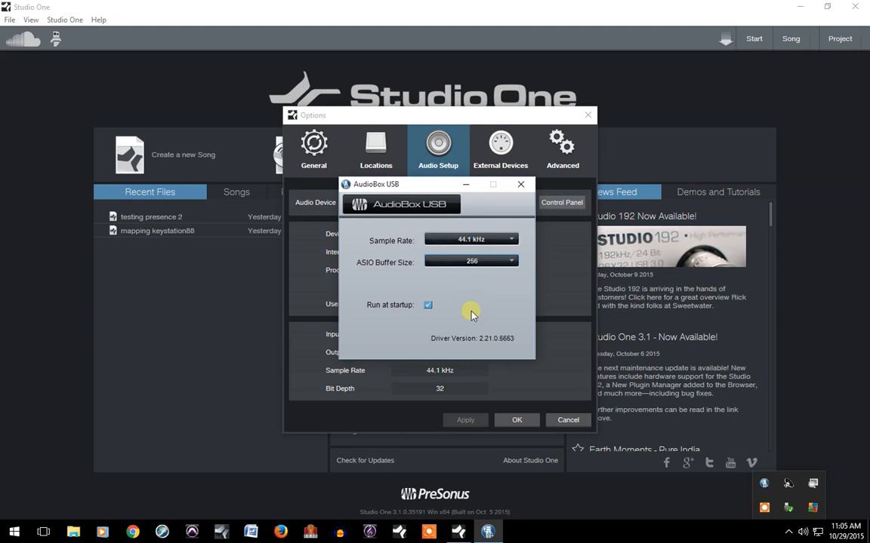
mouse_move(468, 317)
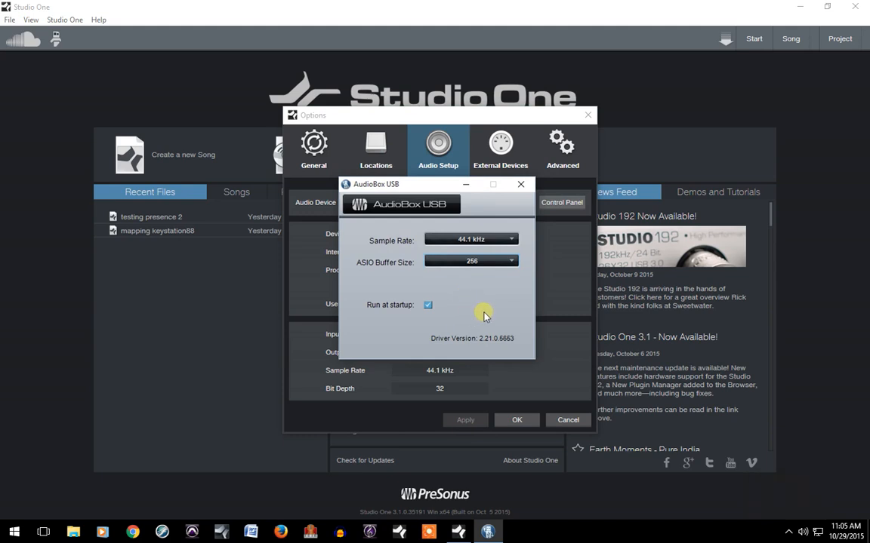
mouse_move(510, 287)
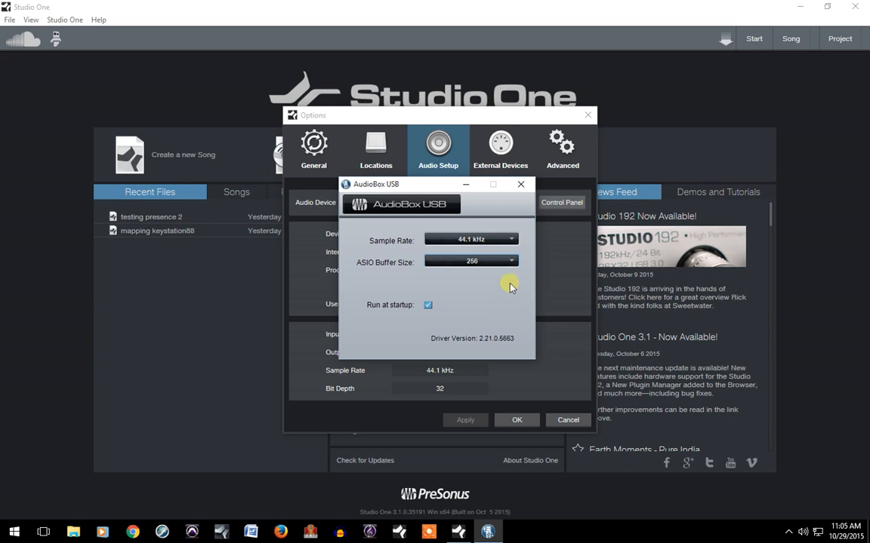
mouse_move(493, 324)
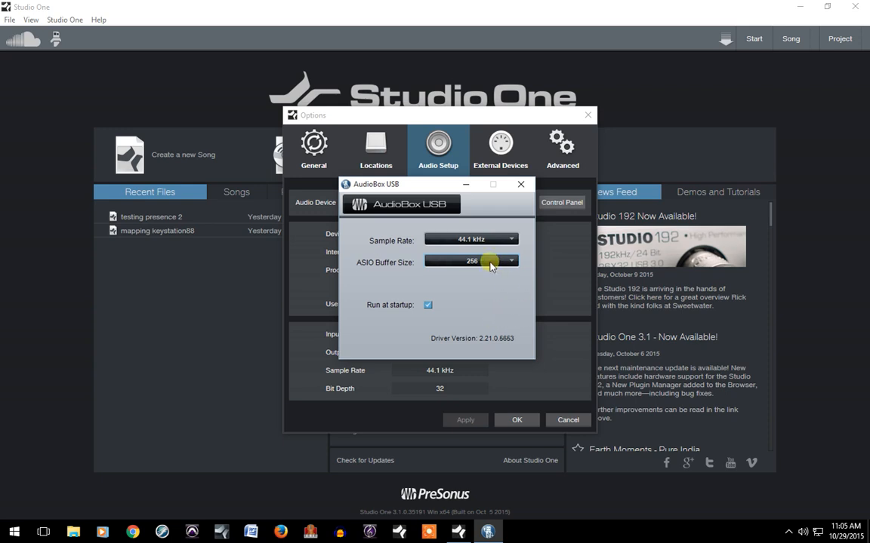
click(471, 261)
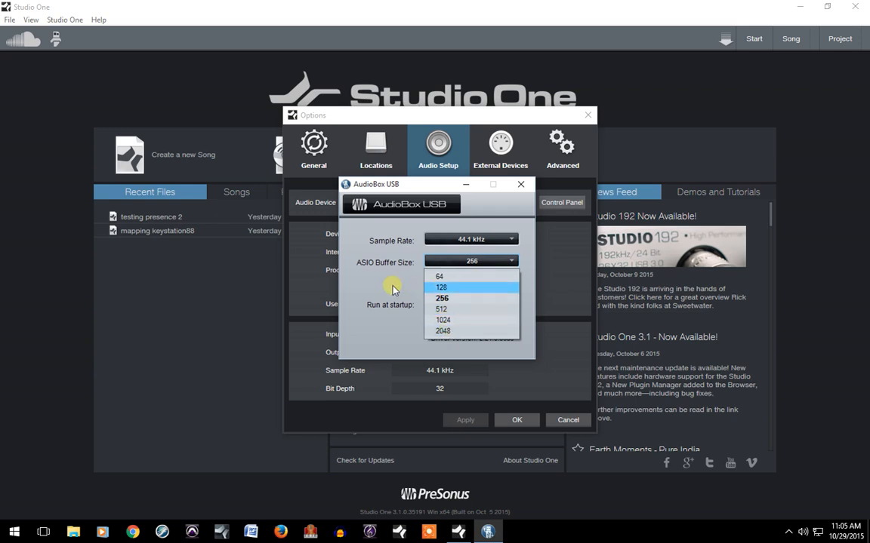
mouse_move(461, 276)
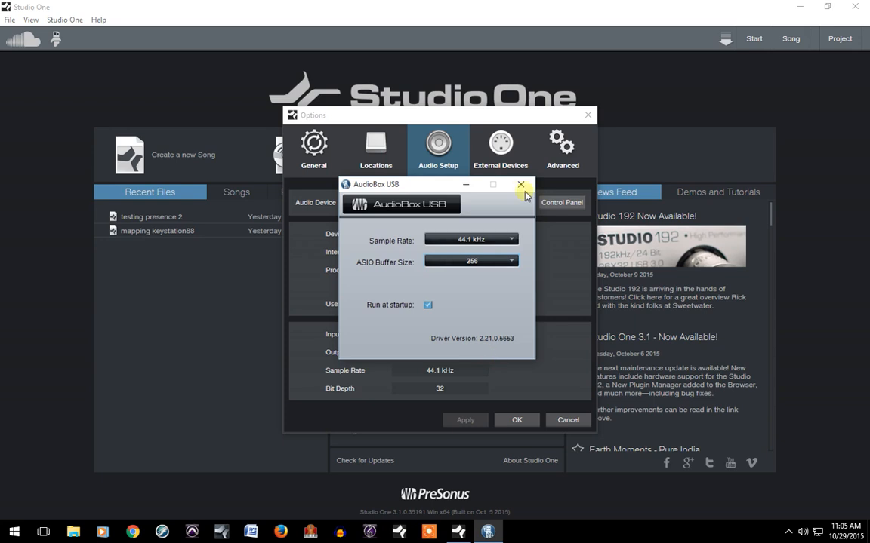
click(521, 184)
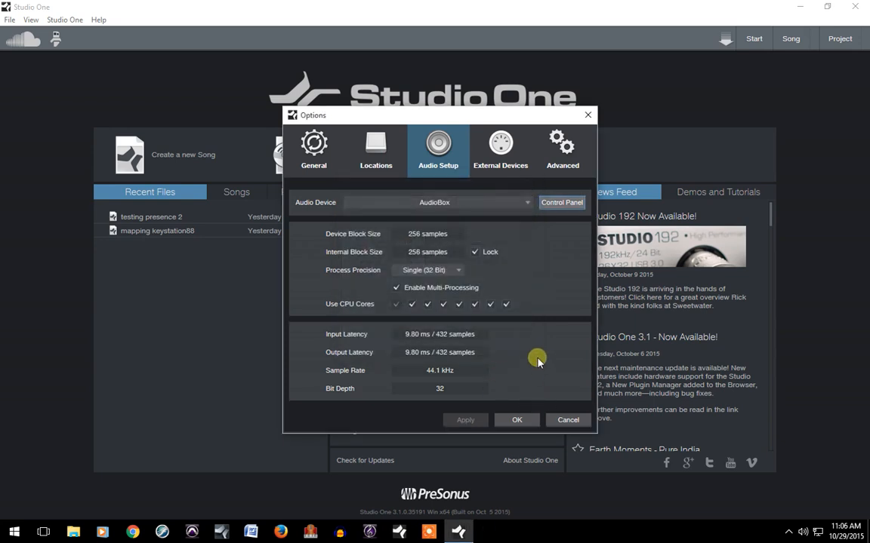
mouse_move(552, 380)
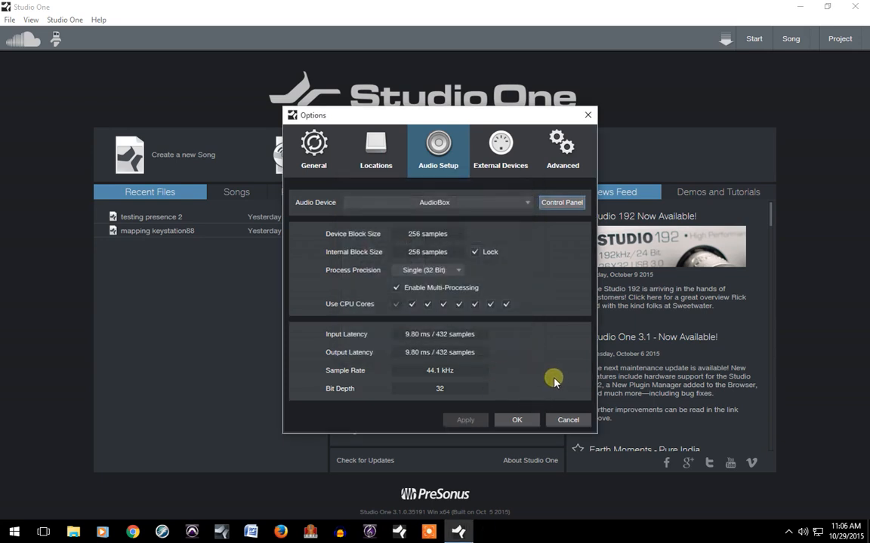